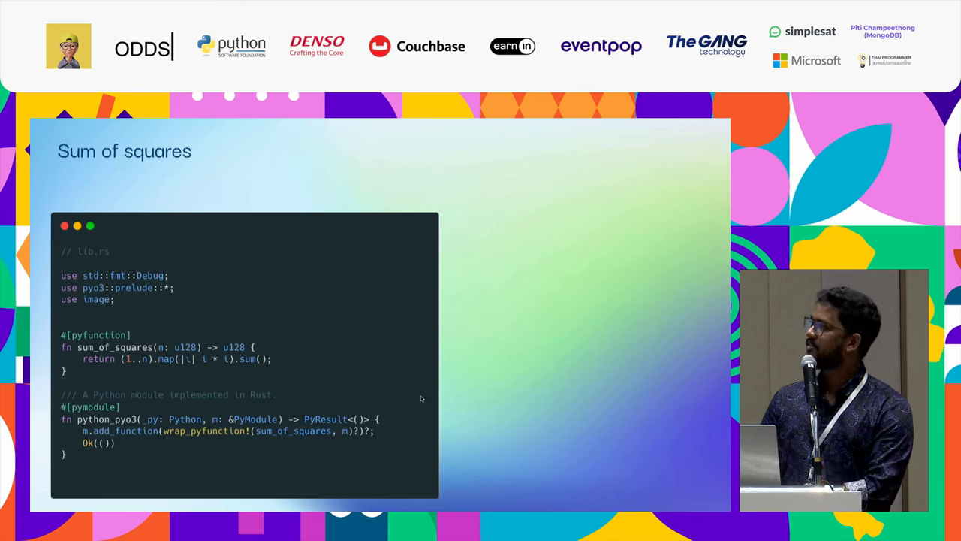
mouse_move(249, 369)
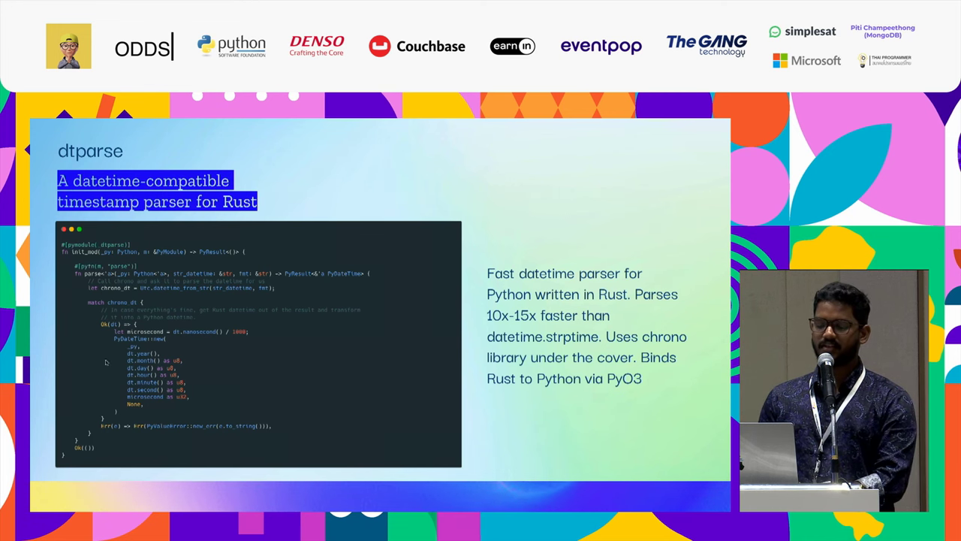
mouse_move(174, 298)
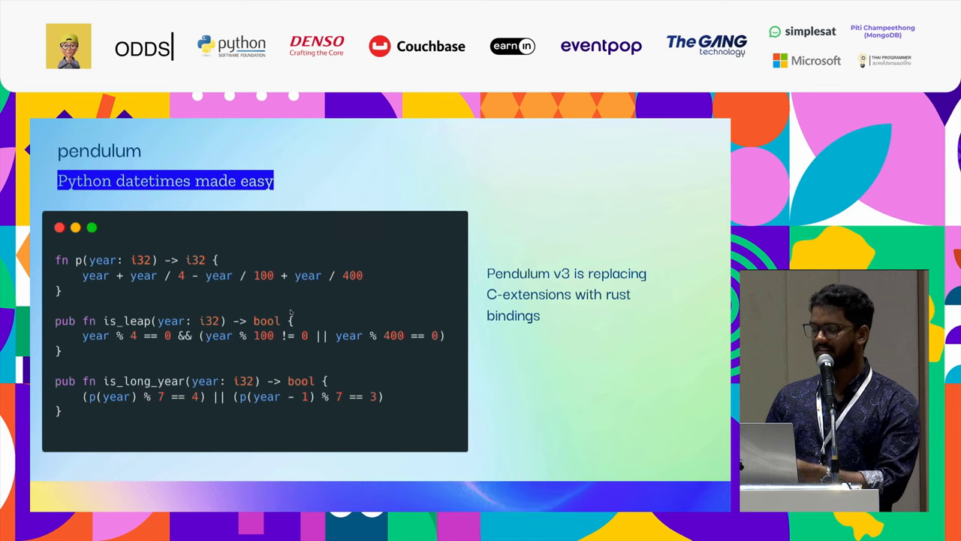
mouse_move(343, 282)
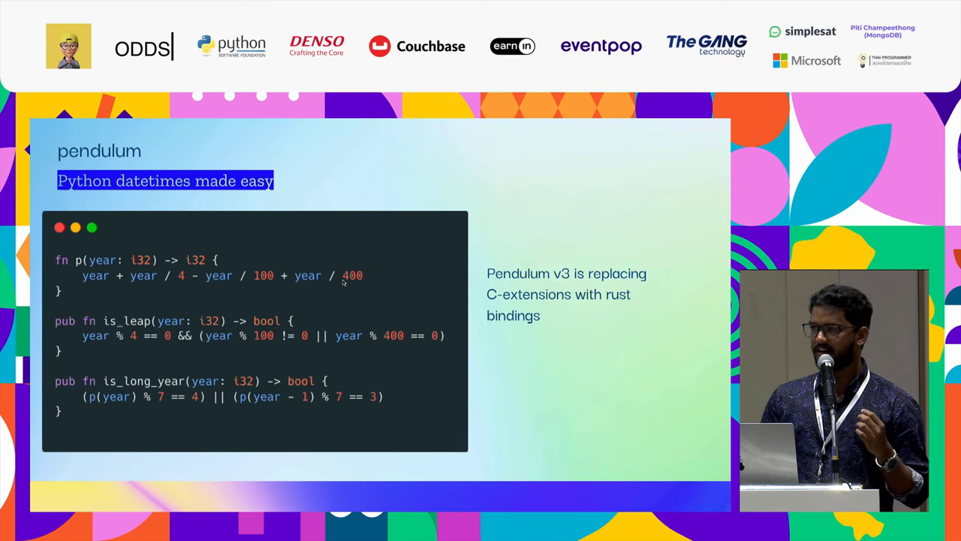